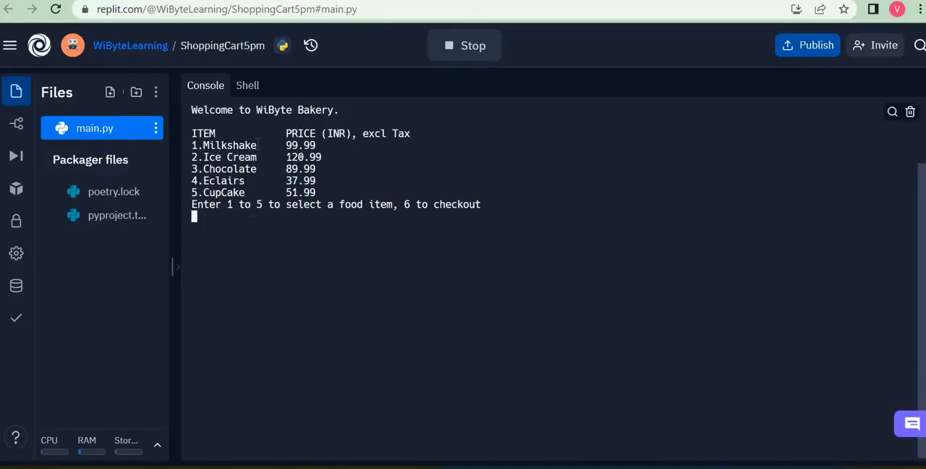
mouse_move(258, 144)
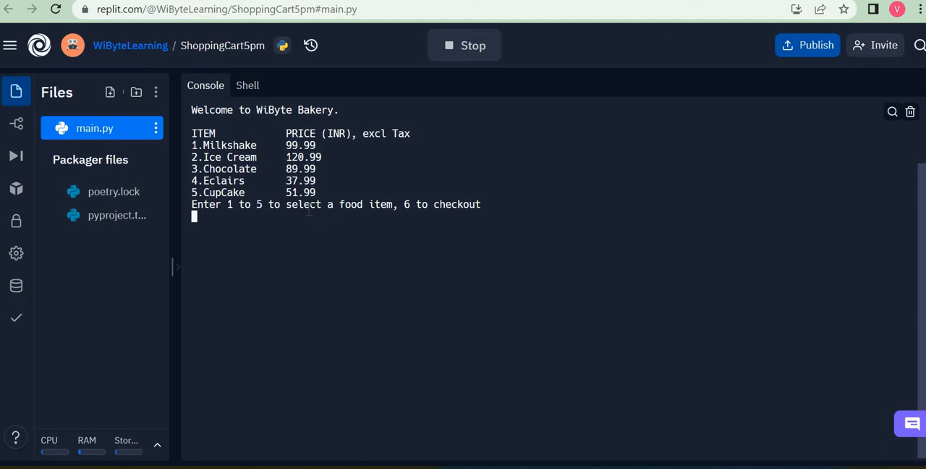
mouse_move(309, 249)
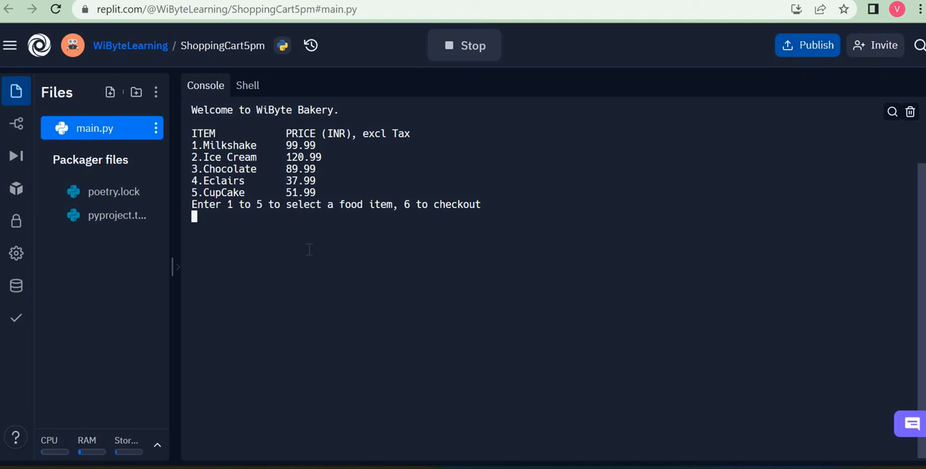
Choose item 1 (Milkshake) with quantity 5, then begin entering 4 for Eclairs
type("1")
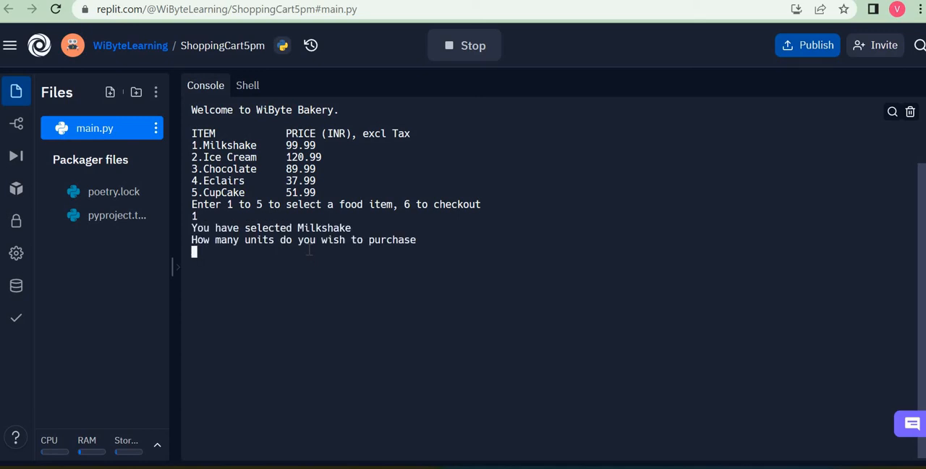
mouse_move(418, 281)
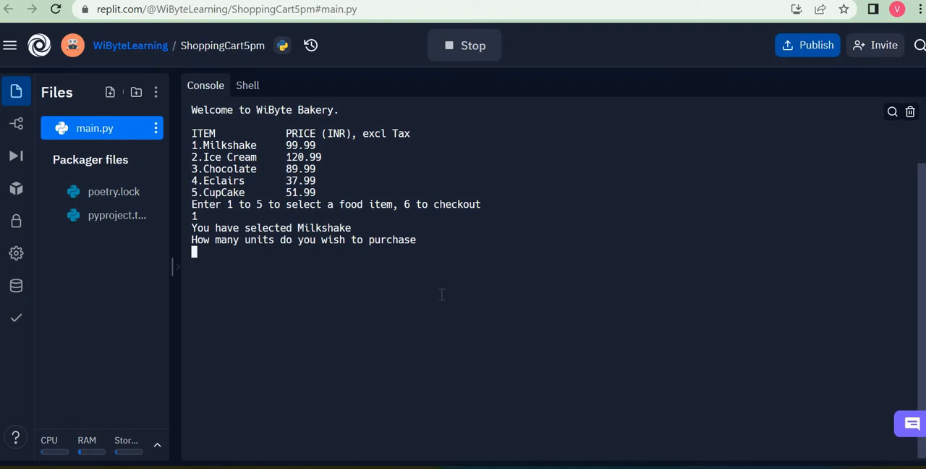
type("5")
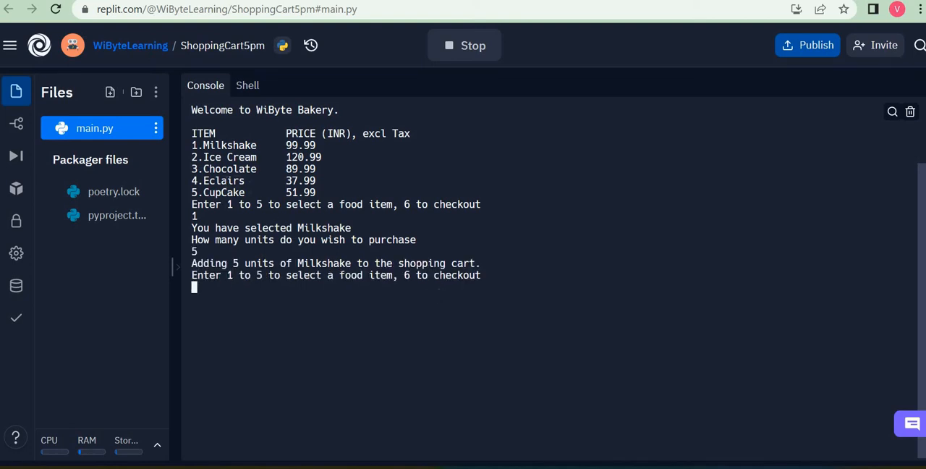
type("4")
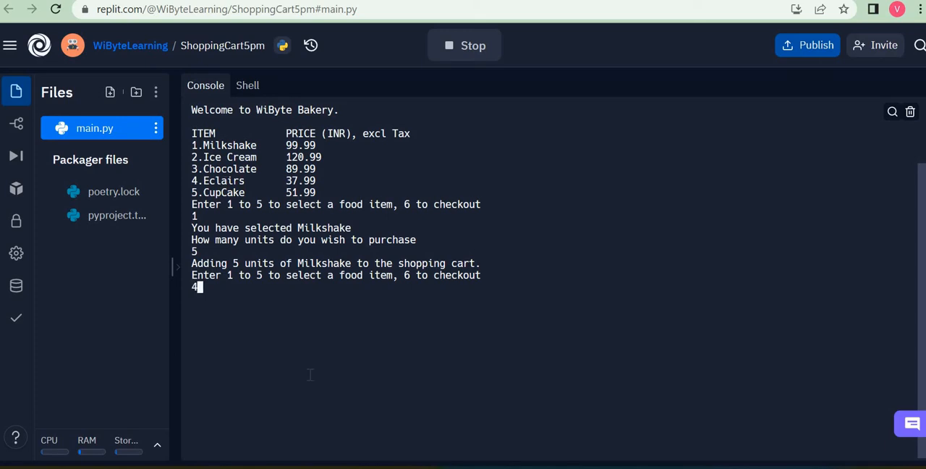
Submit Eclairs as the next item and request 3 units of it
key("enter")
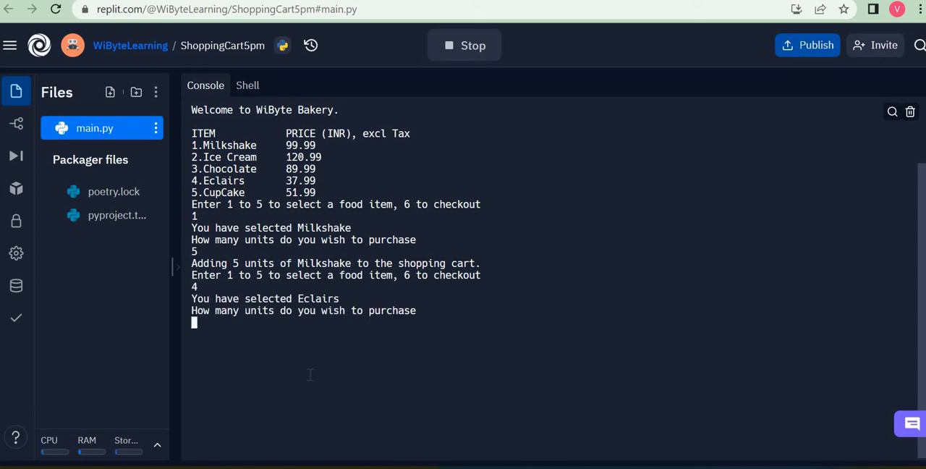
type("3")
type("6")
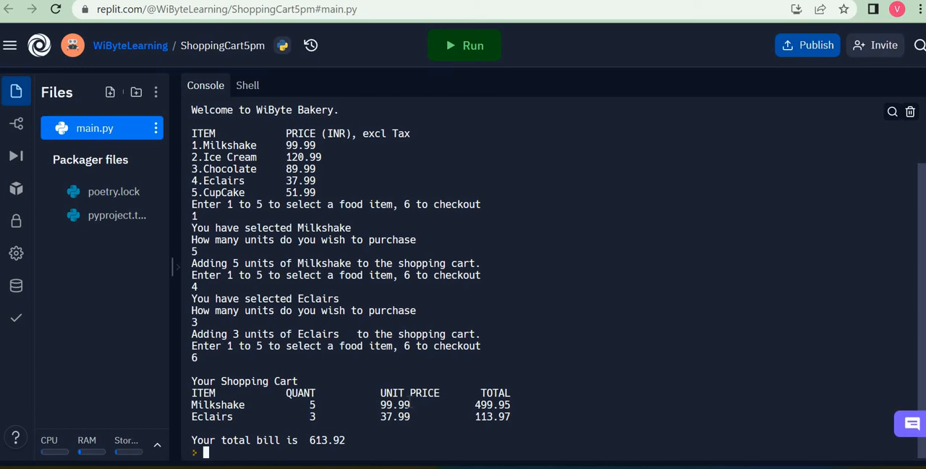
mouse_move(458, 402)
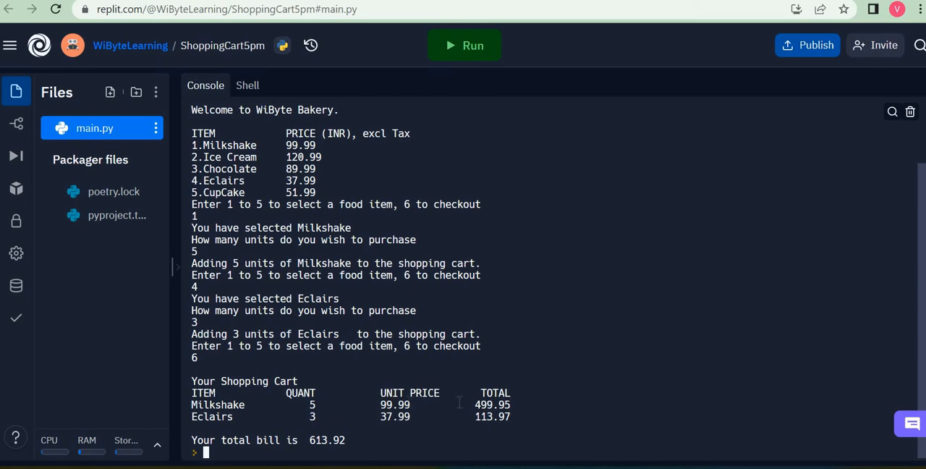
mouse_move(266, 417)
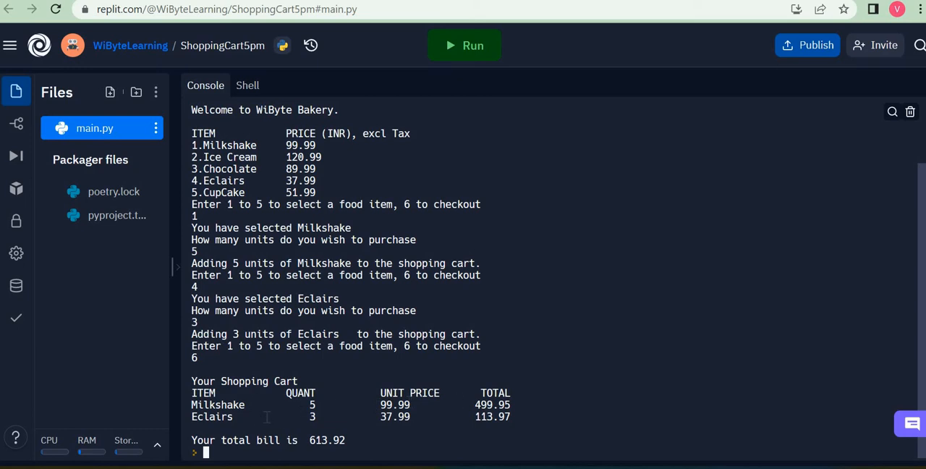